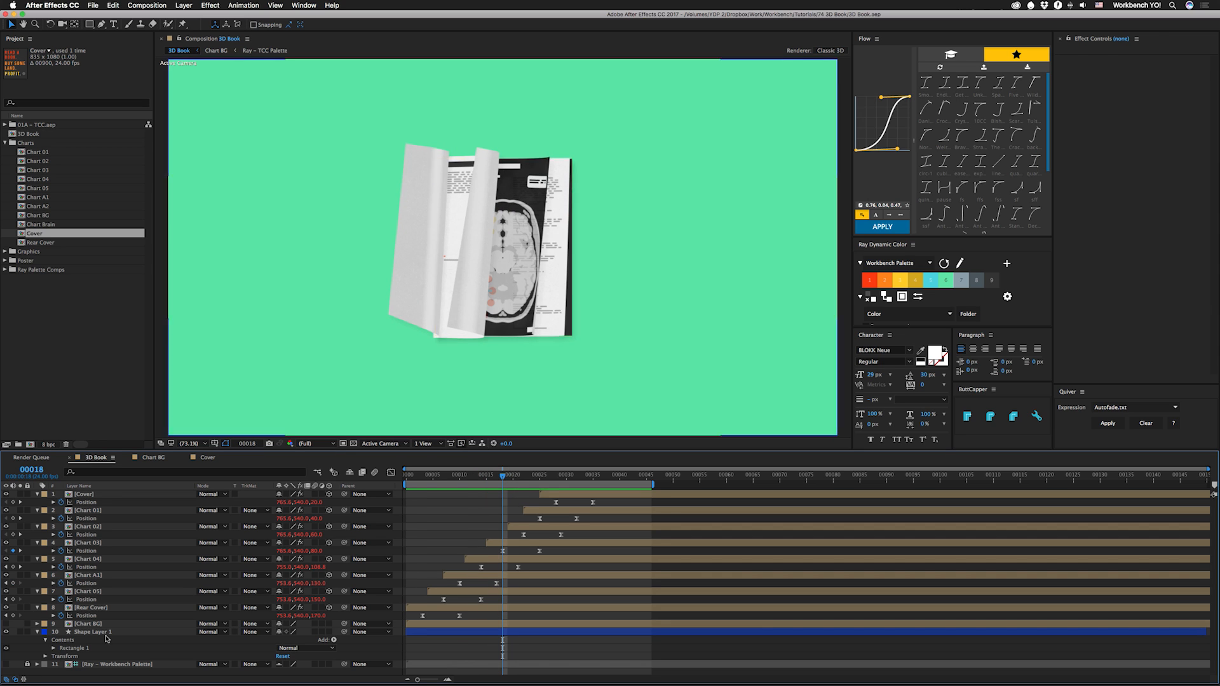
Step: Solo the Rear Cover layer so only it shows in the 3D Book composition
click(89, 607)
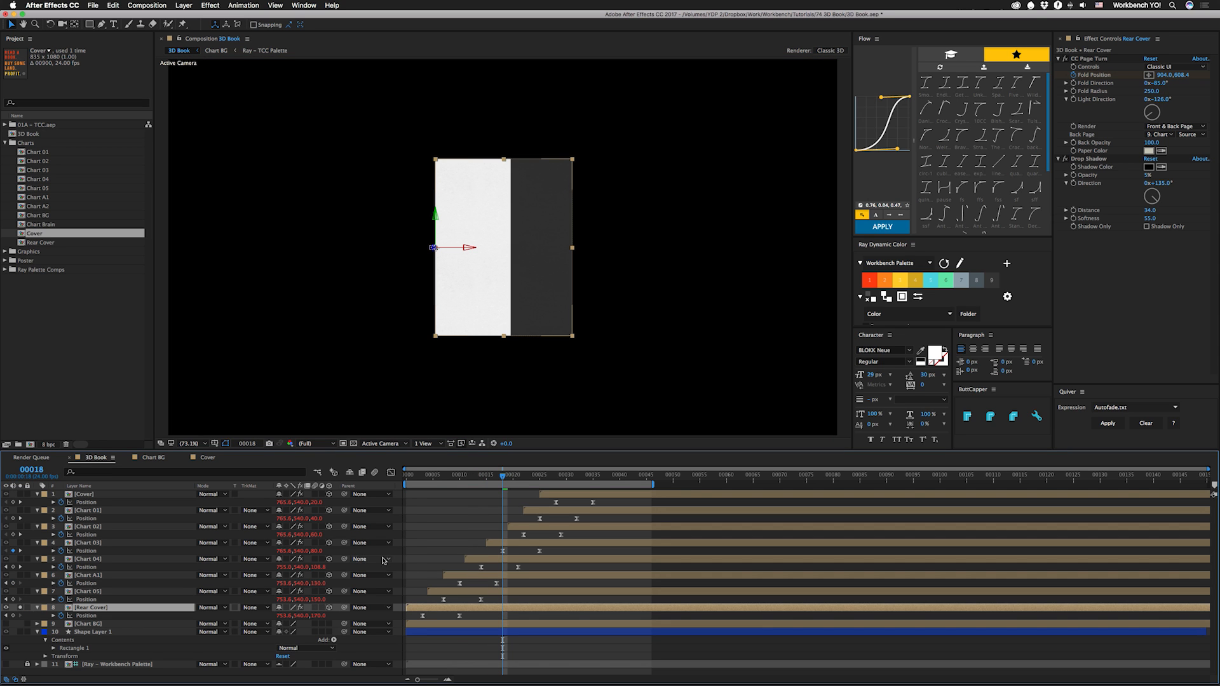
Step: Reveal Rear Cover's keyframed Fold Position, Position and Y Rotation properties in the timeline
click(35, 606)
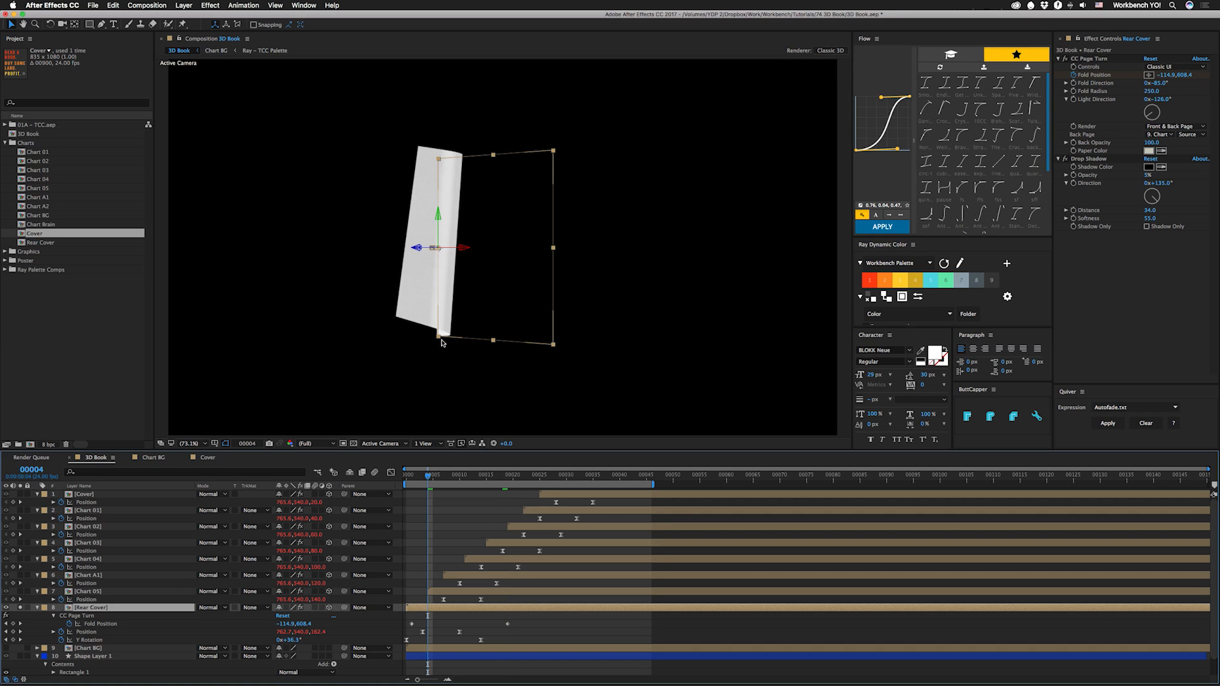
mouse_move(476, 299)
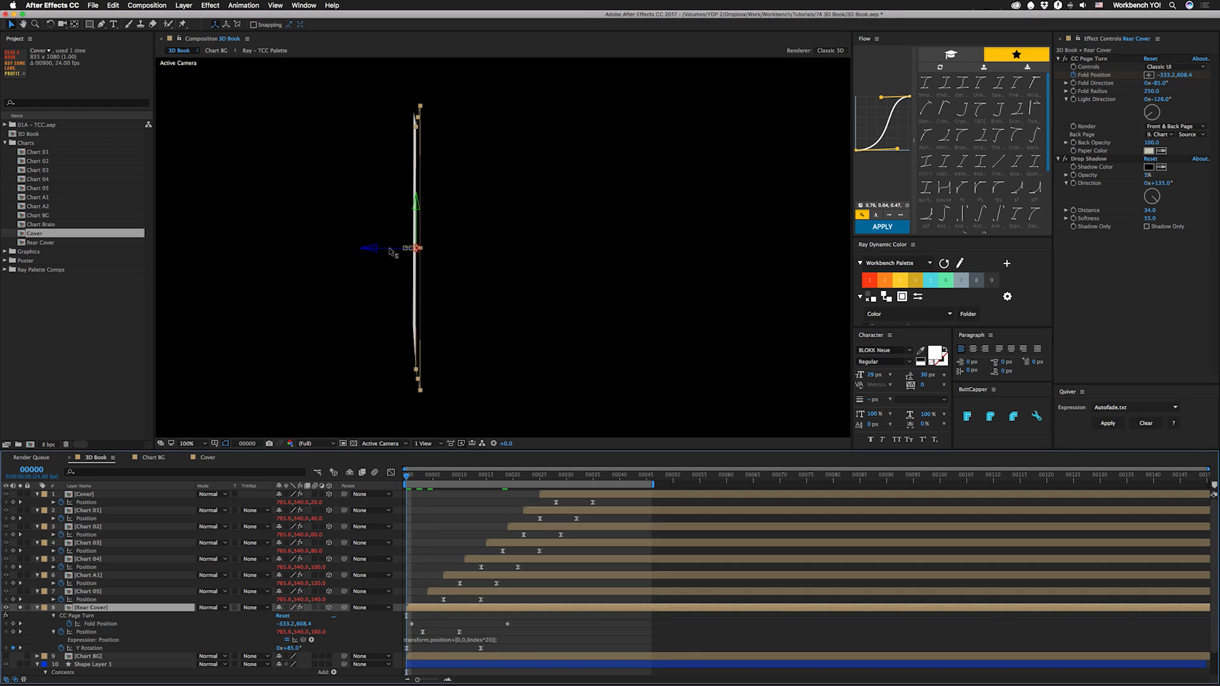
mouse_move(429, 524)
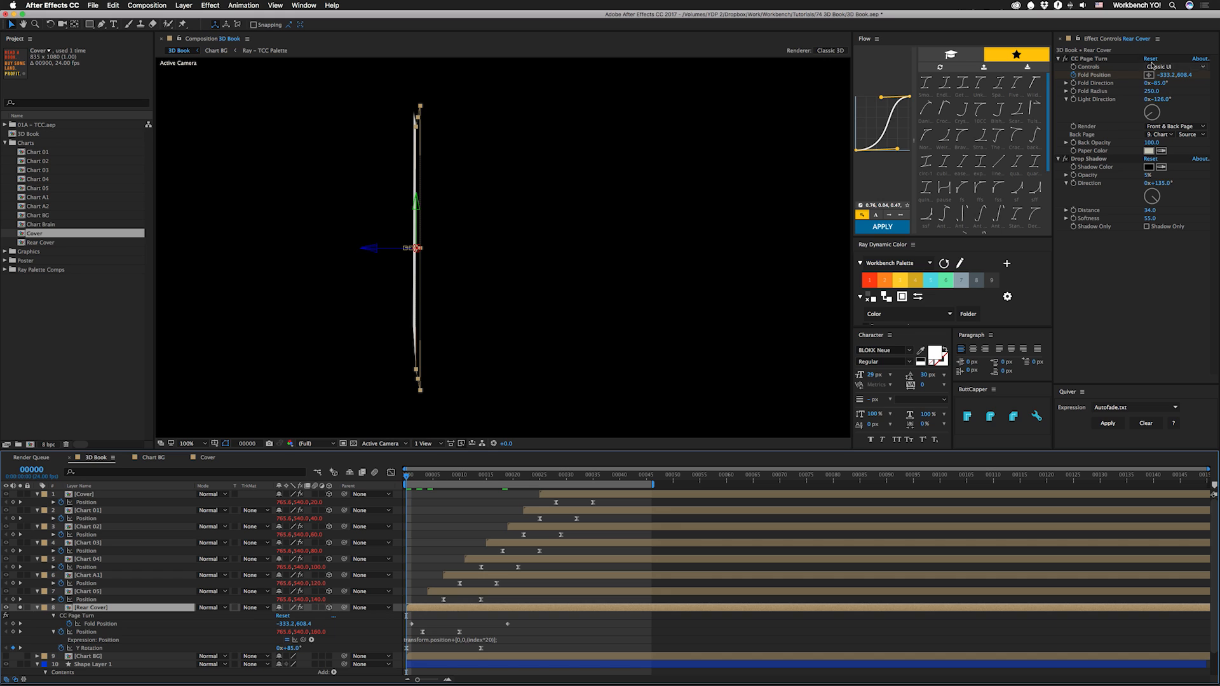
mouse_move(542, 219)
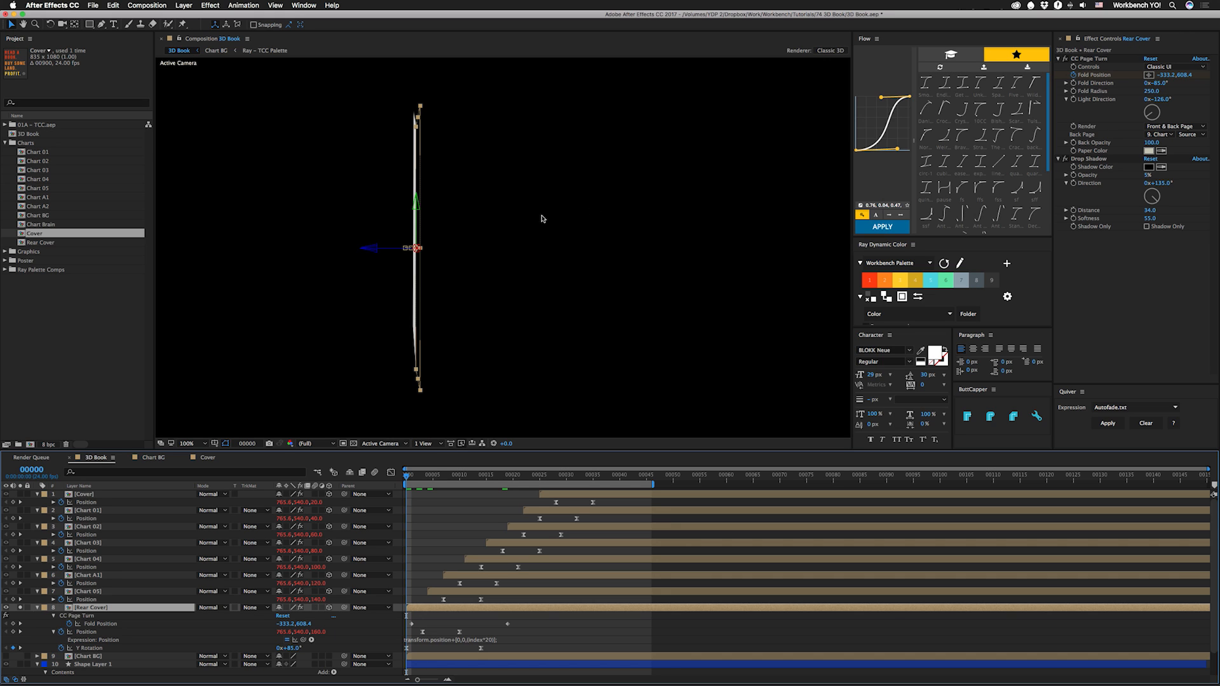
mouse_move(1120, 95)
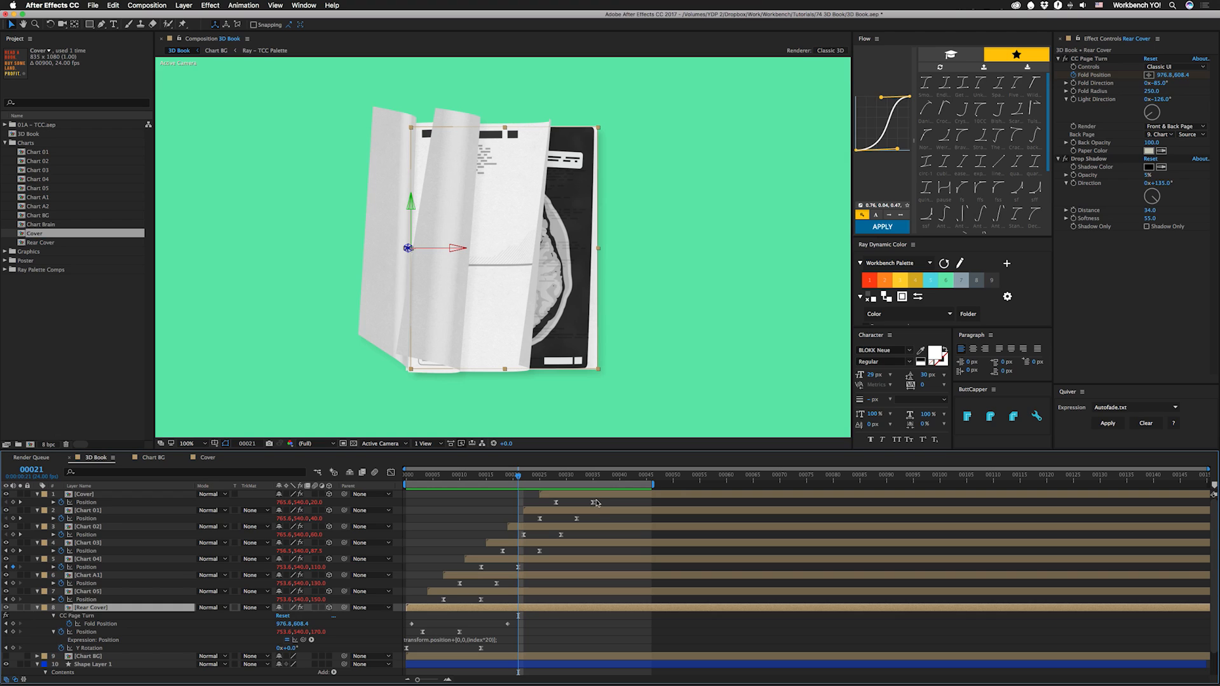
mouse_move(707, 488)
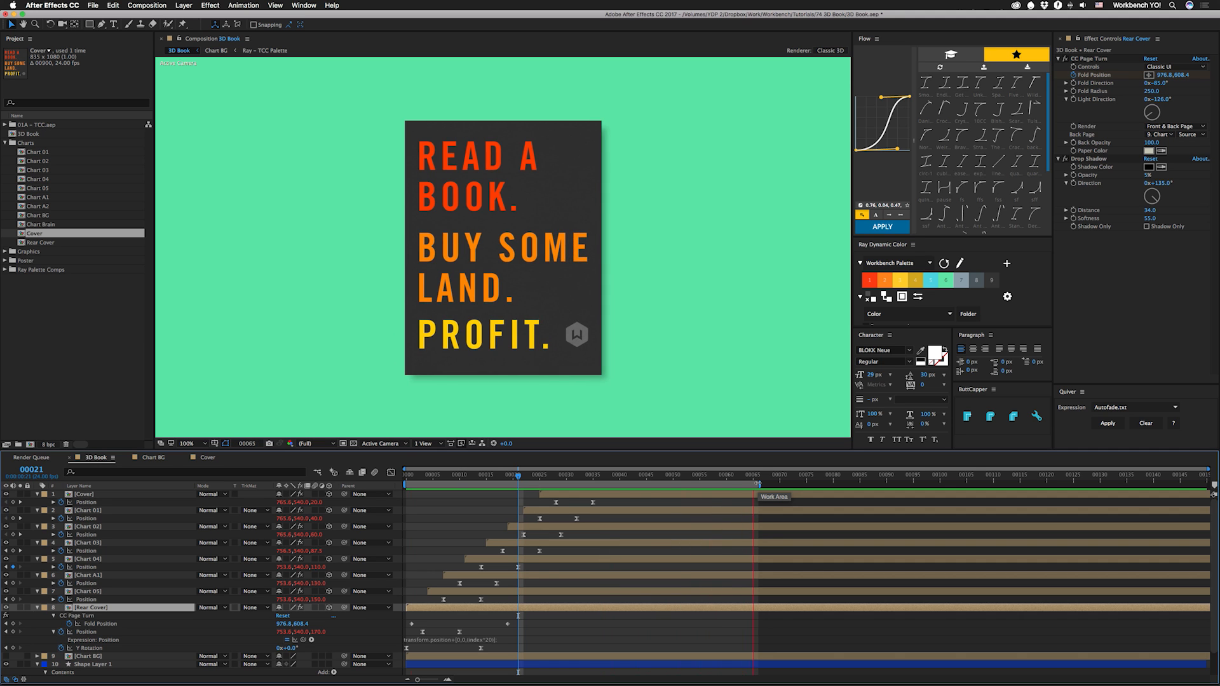
click(646, 475)
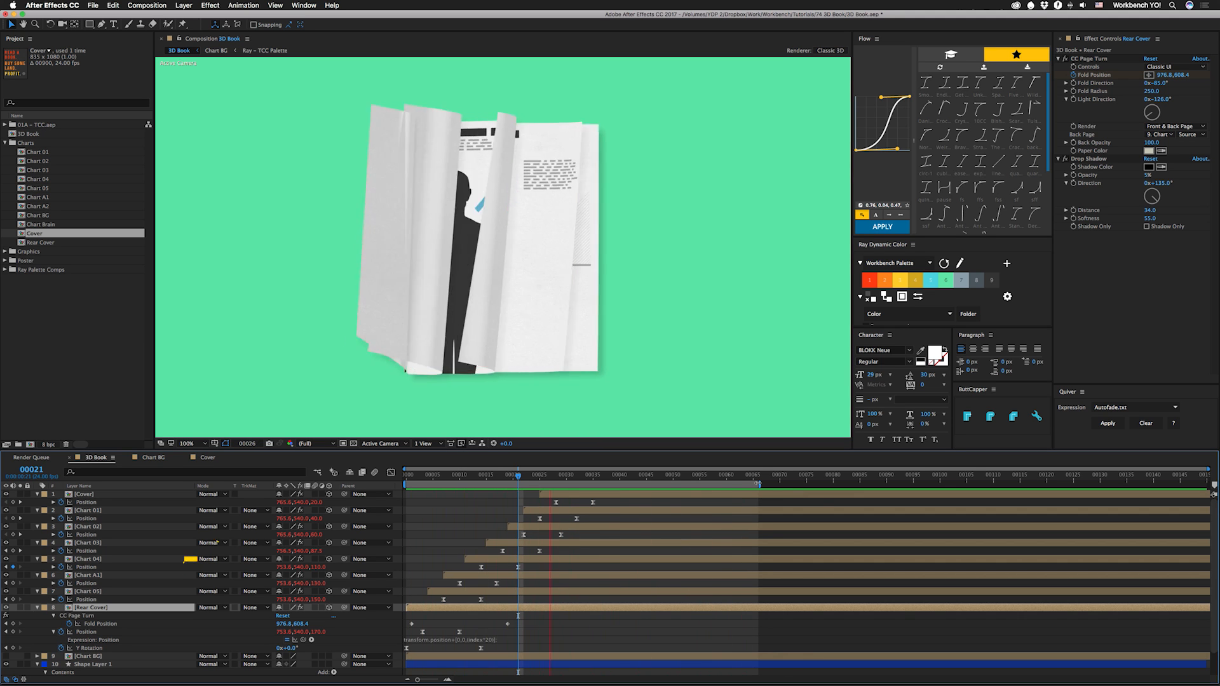
click(450, 475)
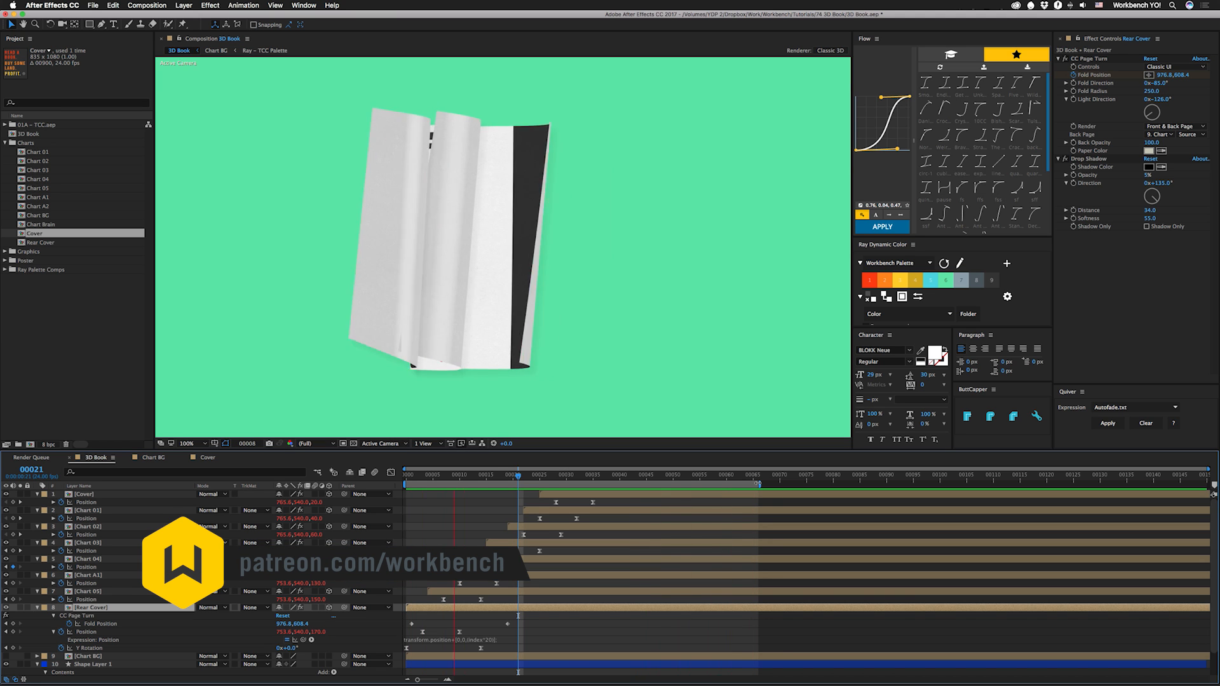